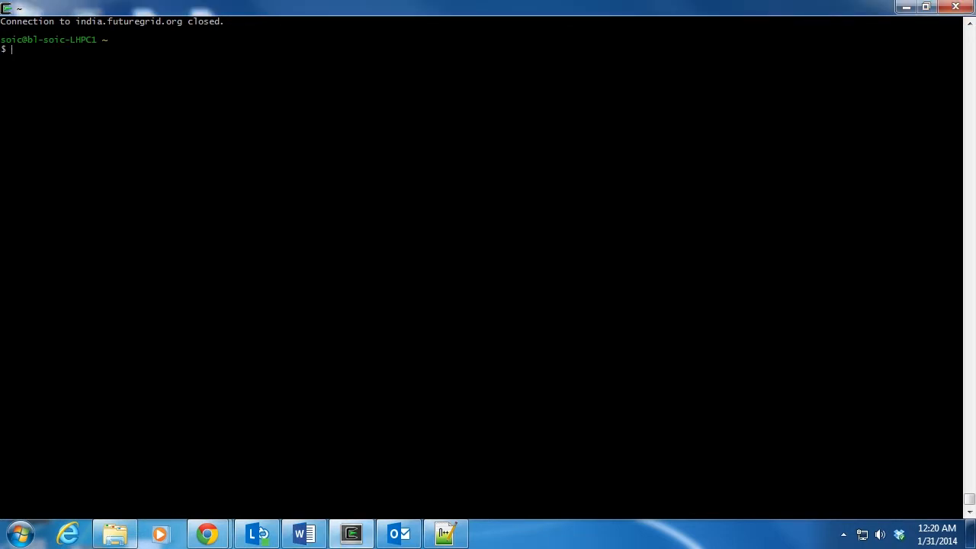
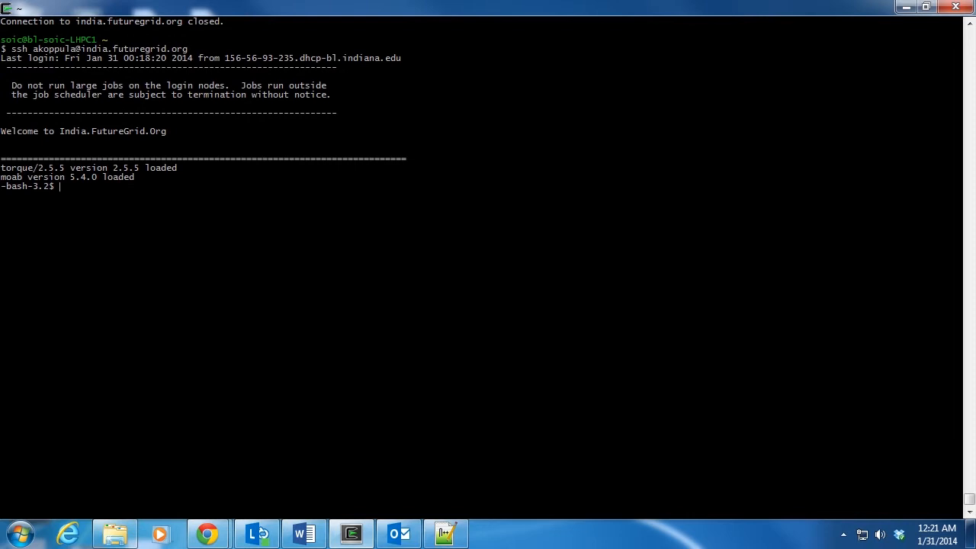
text(module)
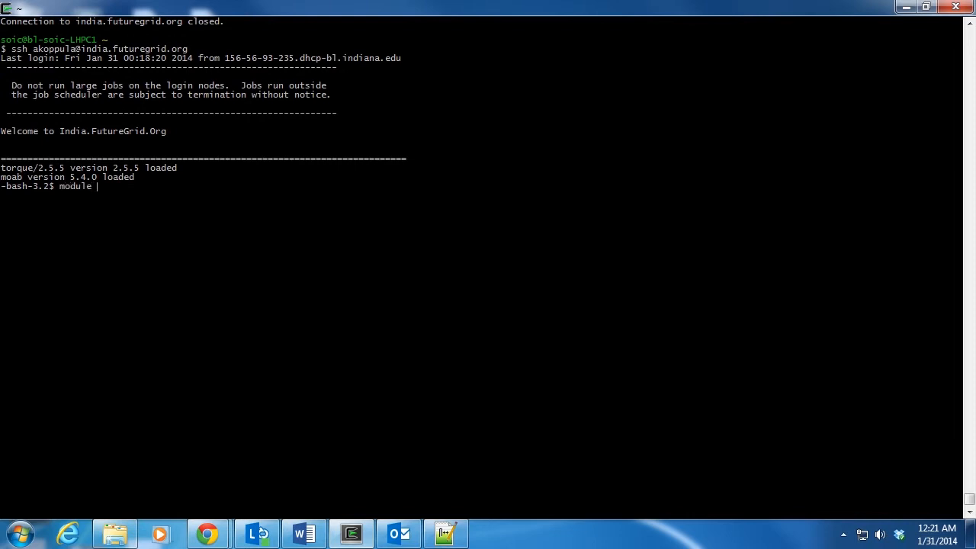
text(load fg380)
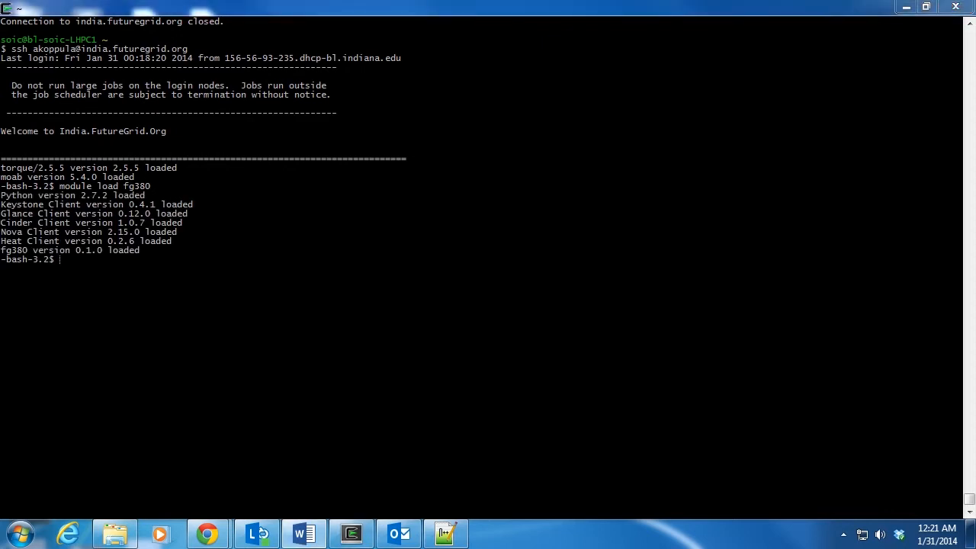
text(cm-)
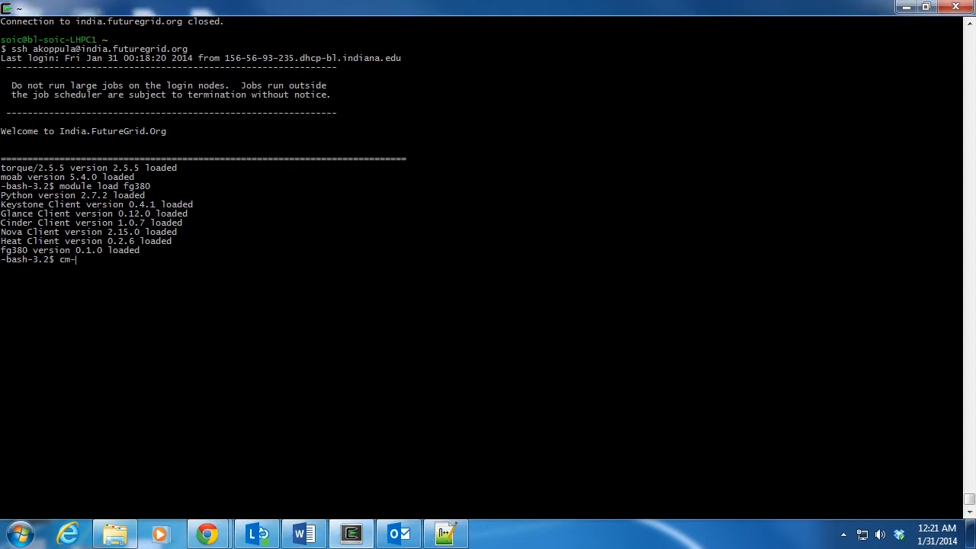